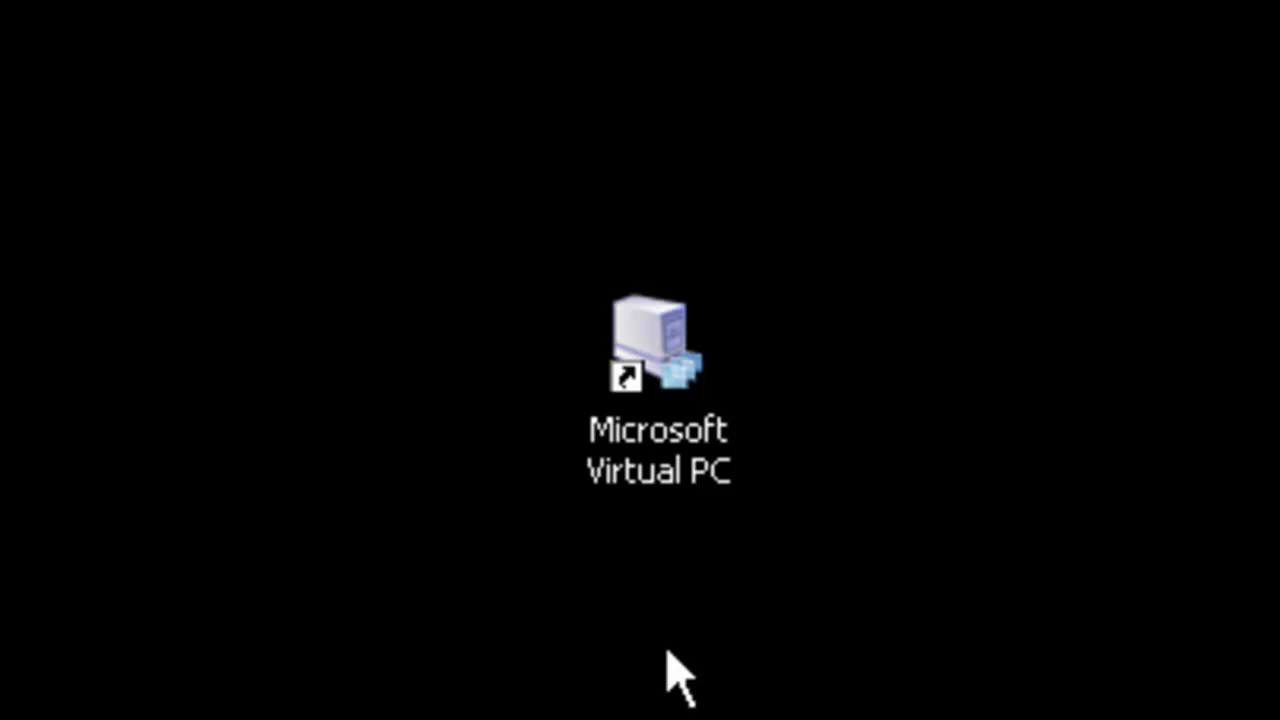
Launch Microsoft Virtual PC from its desktop shortcut to show the console.
double_click(658, 340)
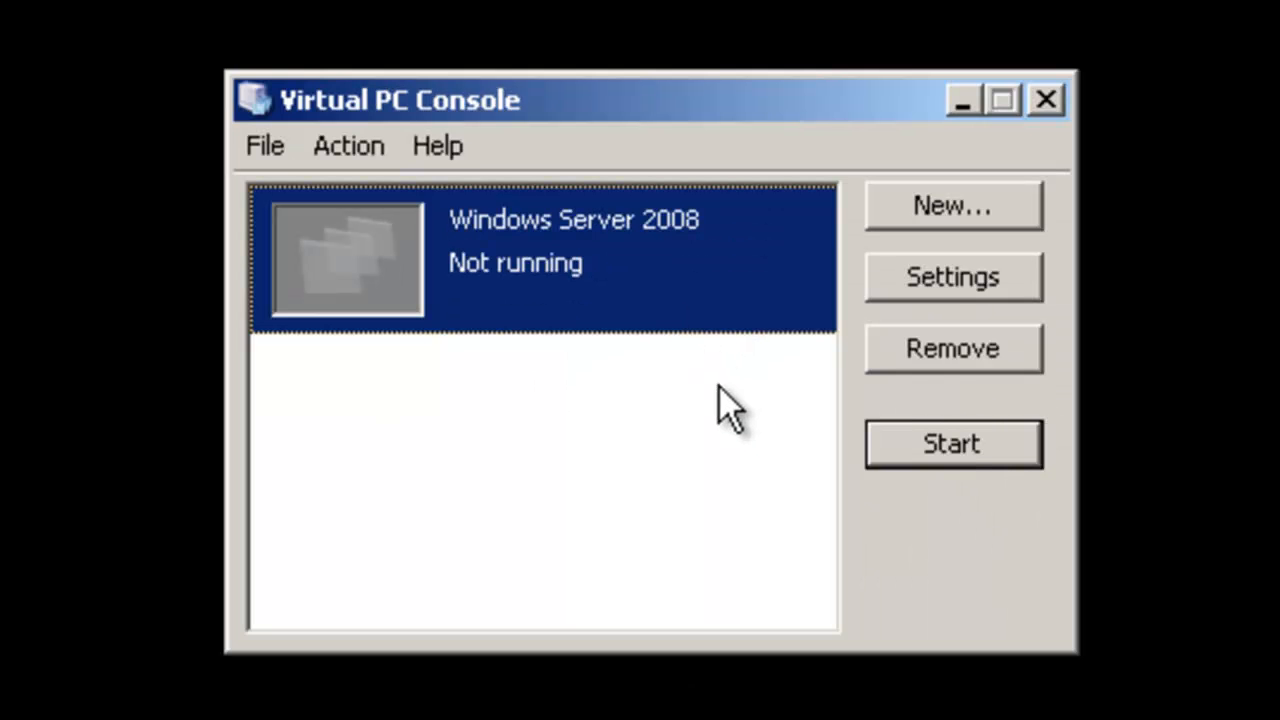
mouse_move(530, 285)
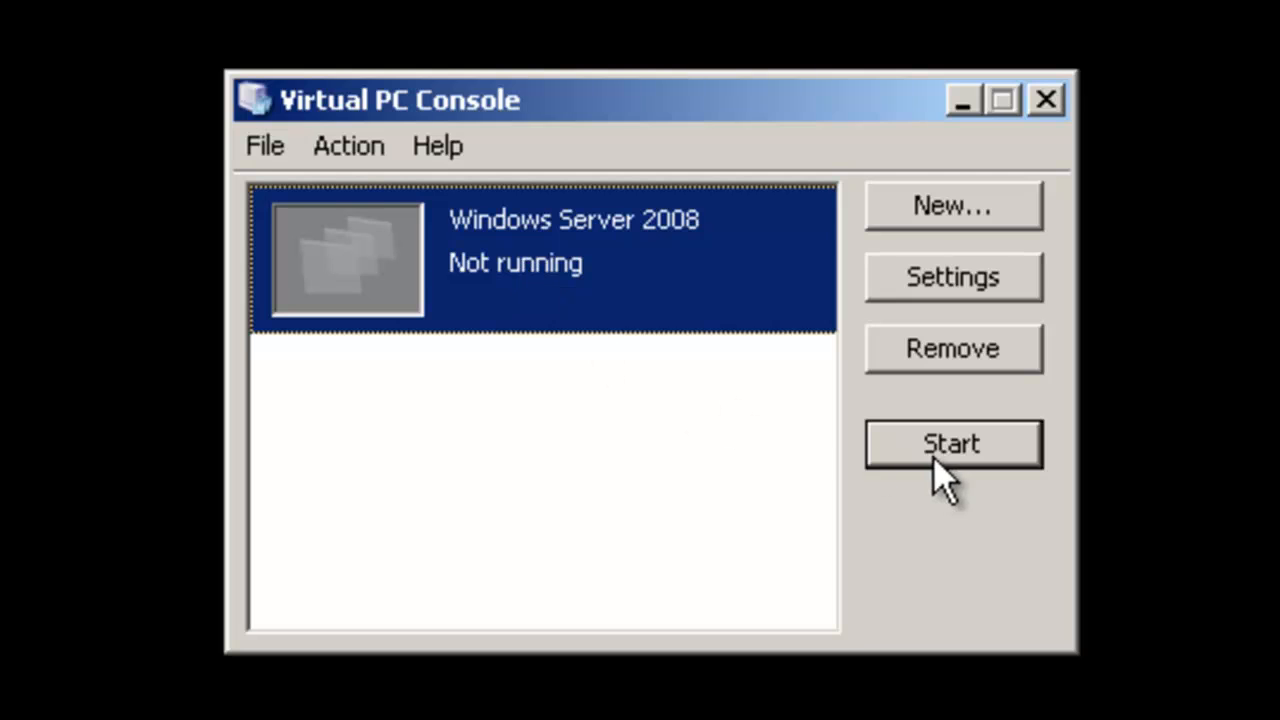
Start the Windows Server 2008 virtual machine and boot into the language screen.
left_click(951, 444)
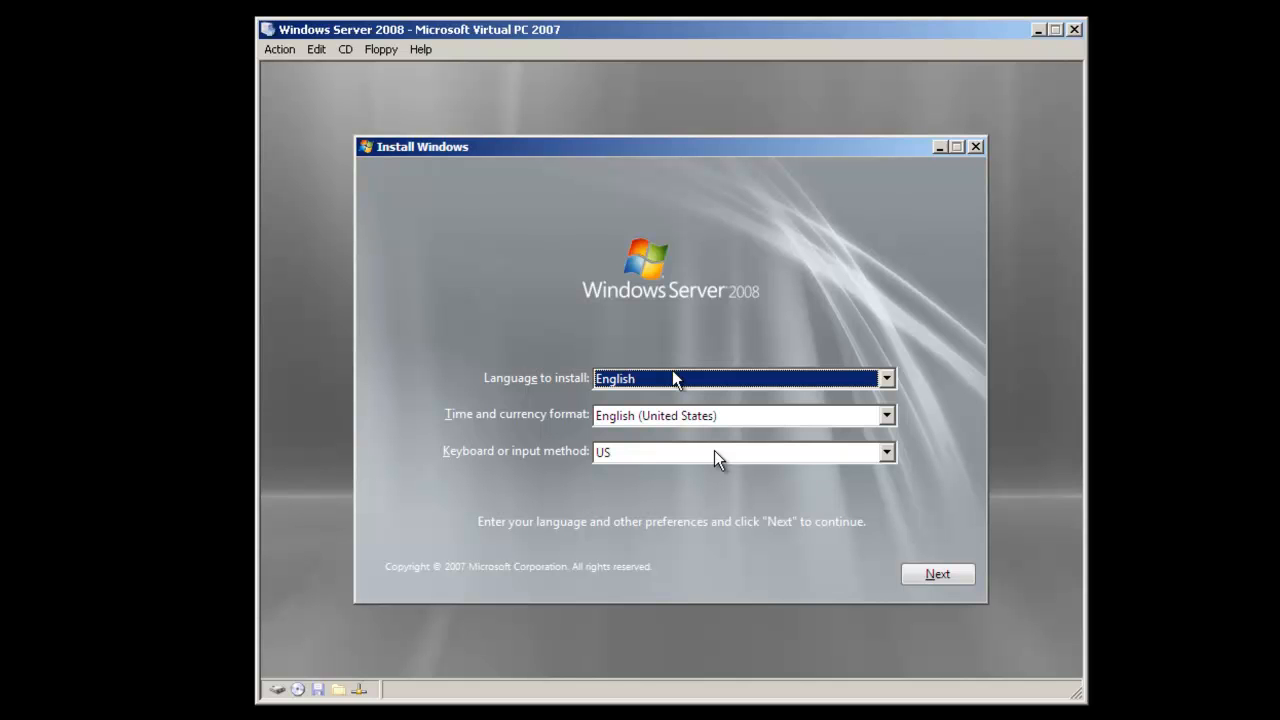
mouse_move(556, 440)
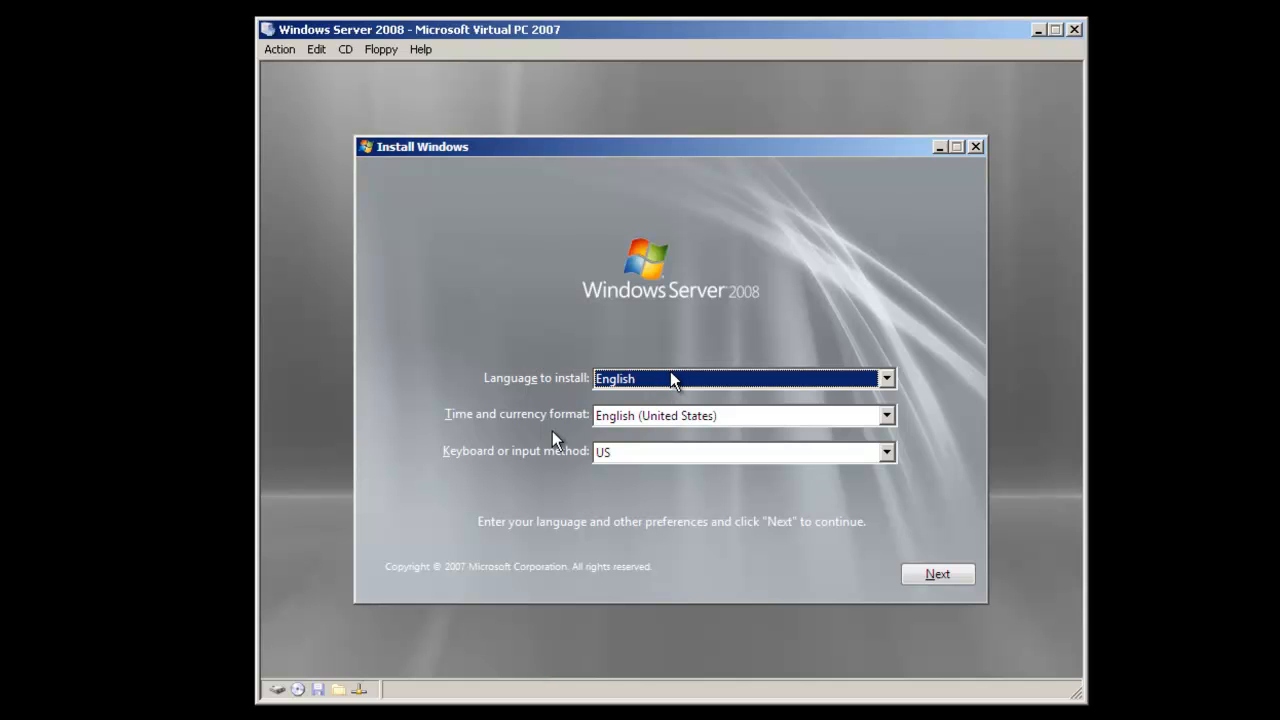
mouse_move(547, 477)
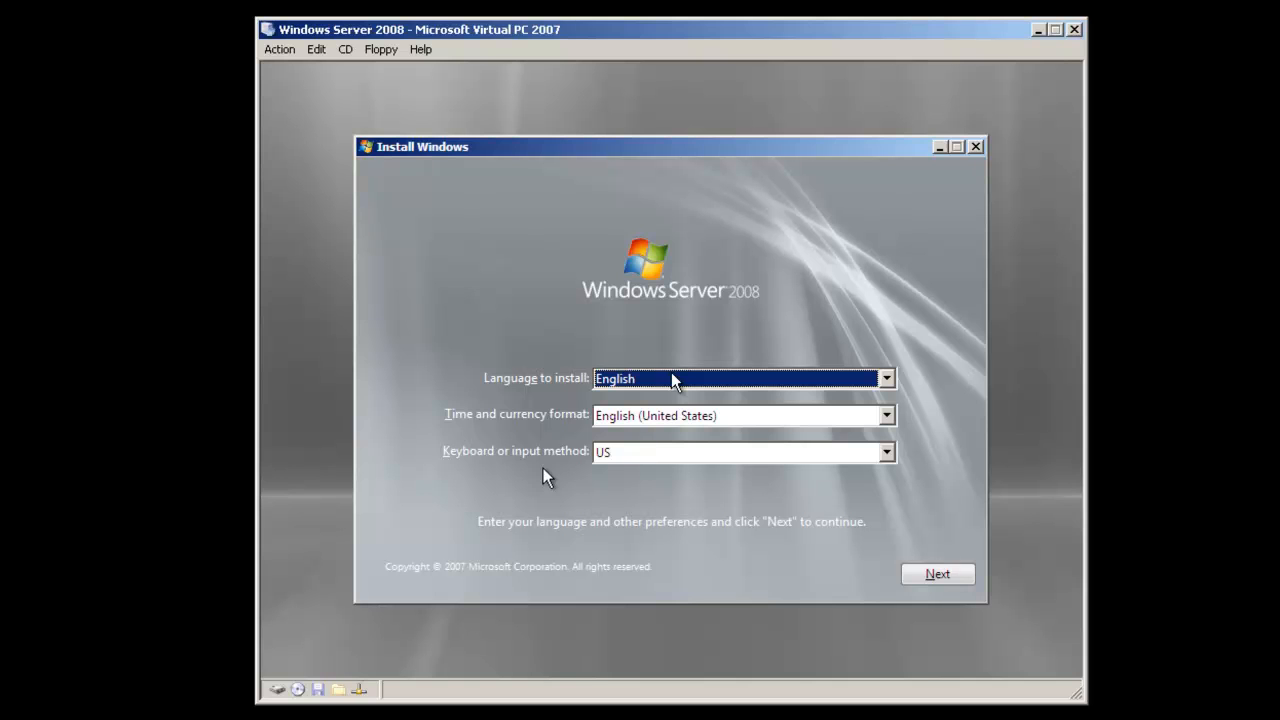
mouse_move(938, 573)
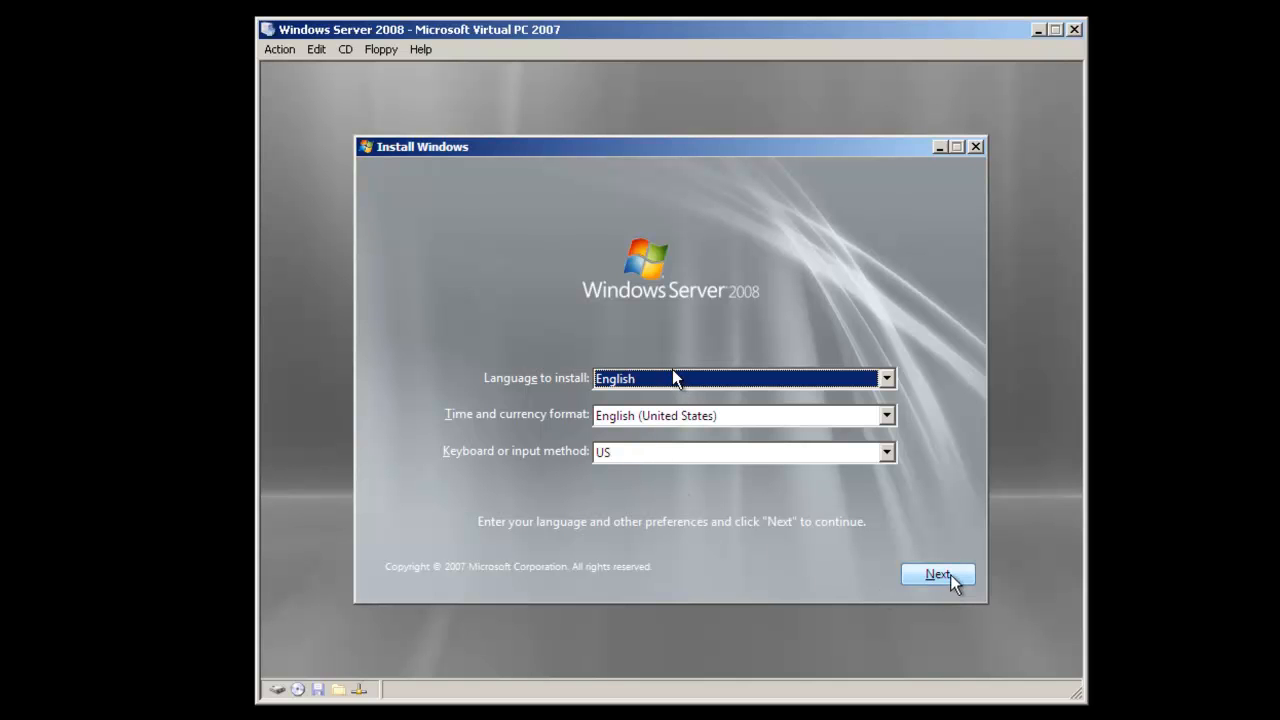
Accept English and US keyboard preferences and begin installing Windows Server 2008.
left_click(937, 573)
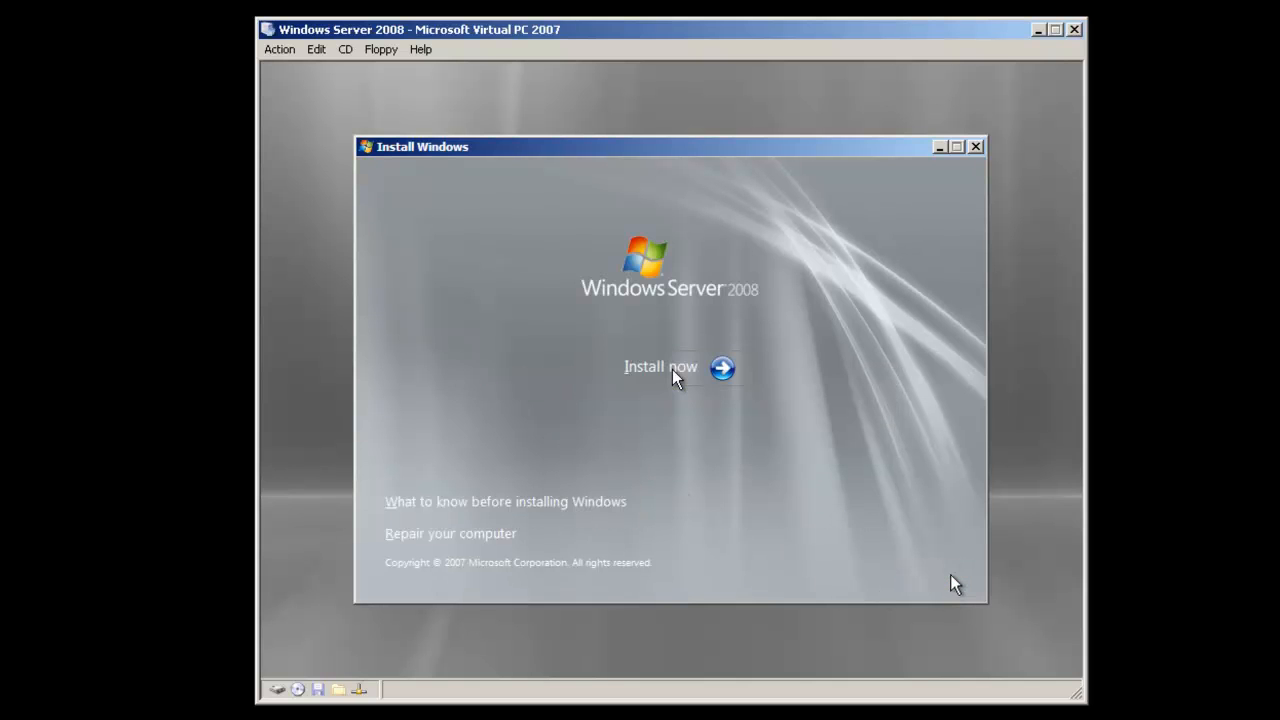
mouse_move(723, 533)
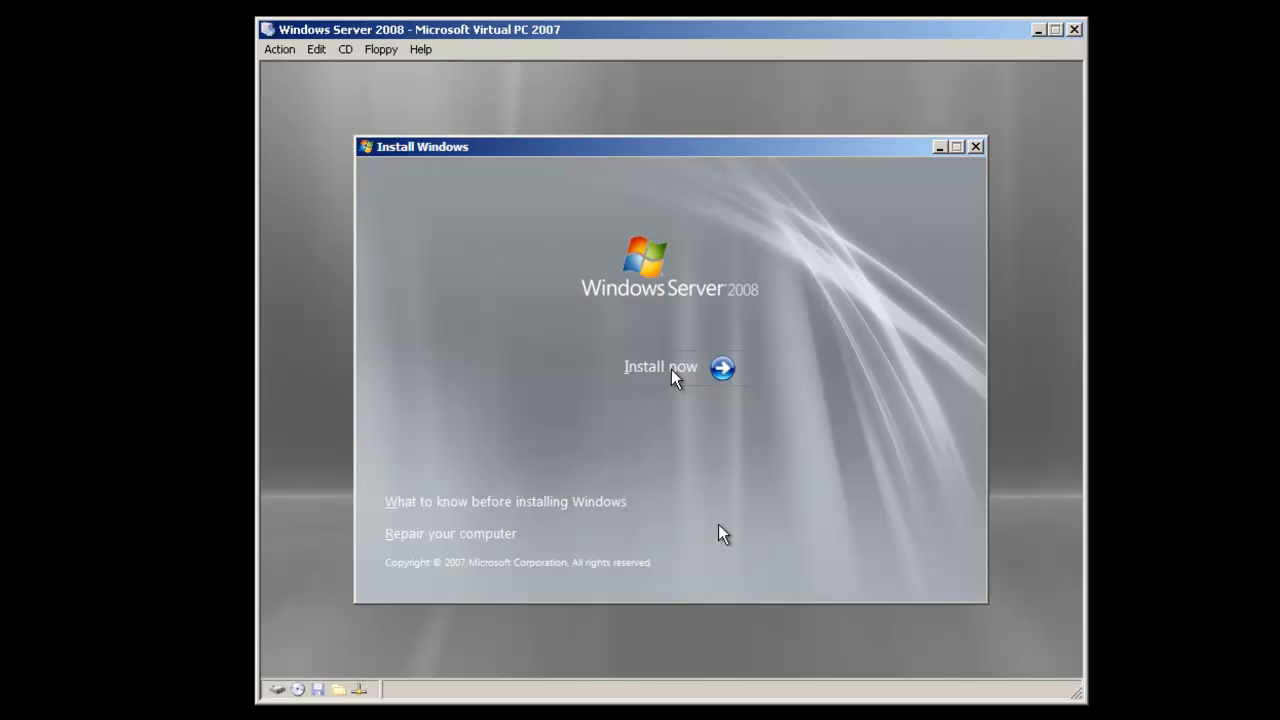
mouse_move(450, 542)
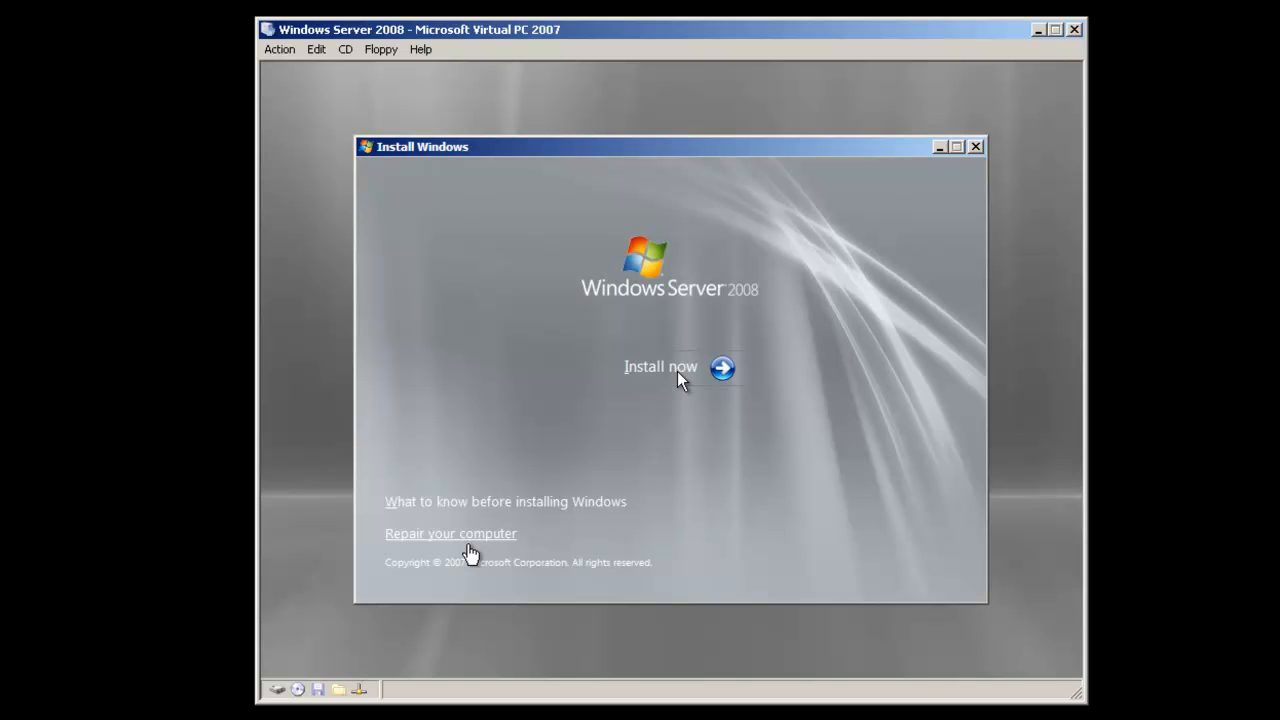
mouse_move(700, 537)
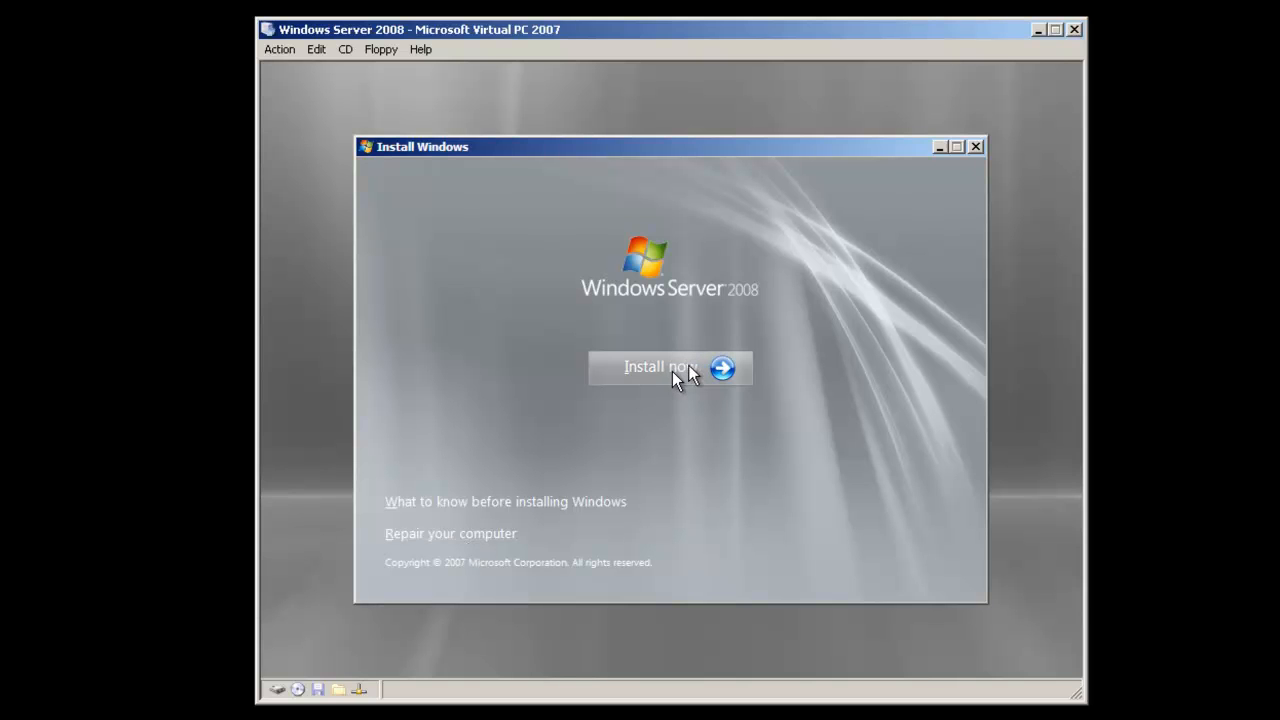
left_click(657, 367)
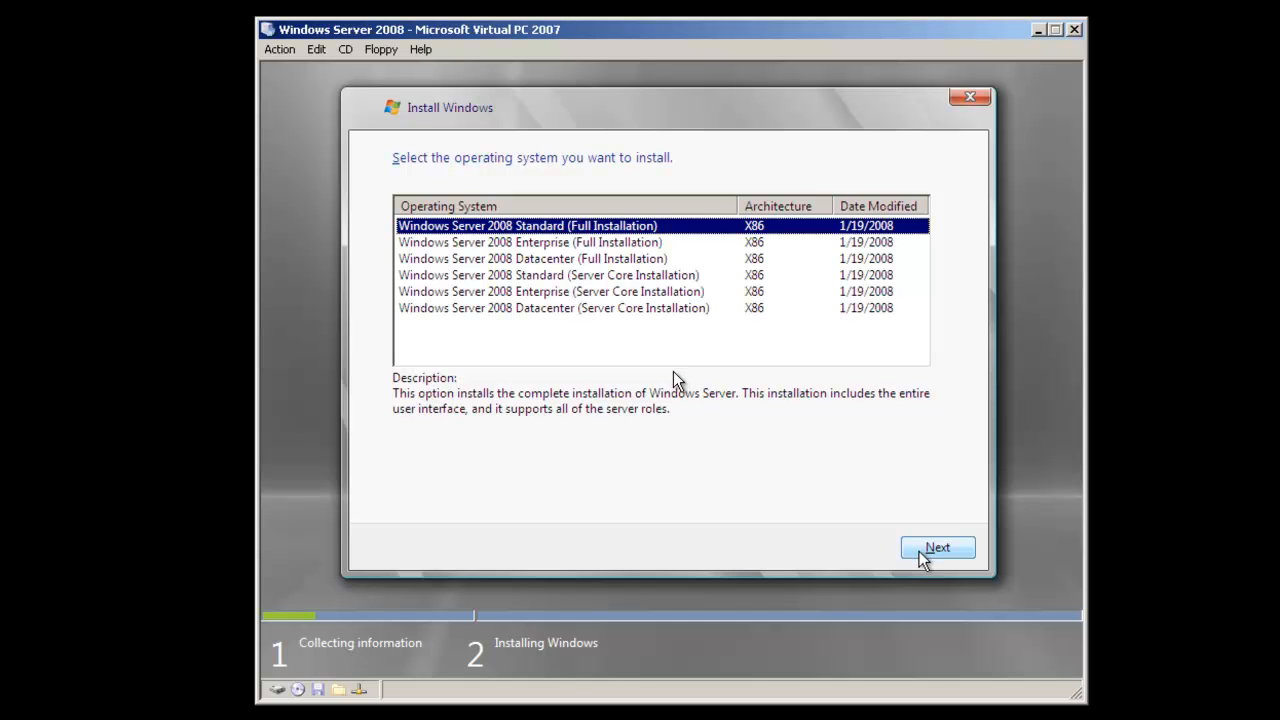
Confirm the Standard (Full Installation) edition and tick the license acceptance box.
left_click(937, 547)
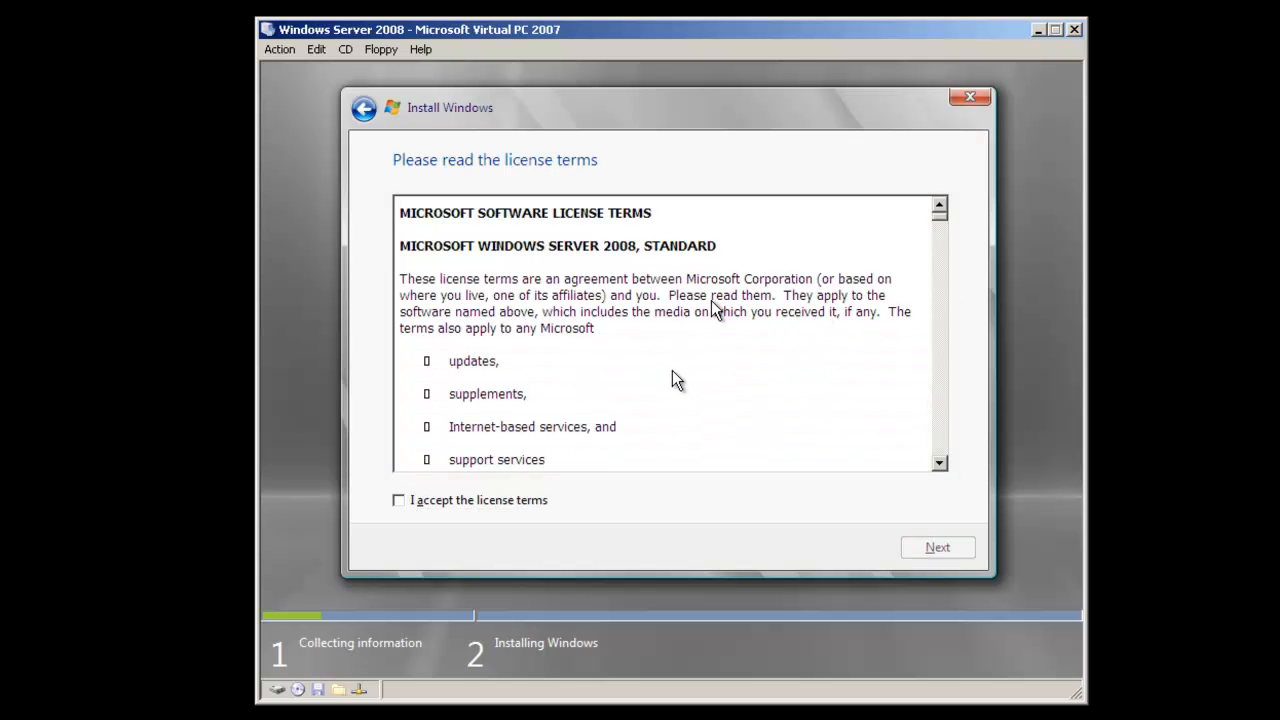
mouse_move(663, 385)
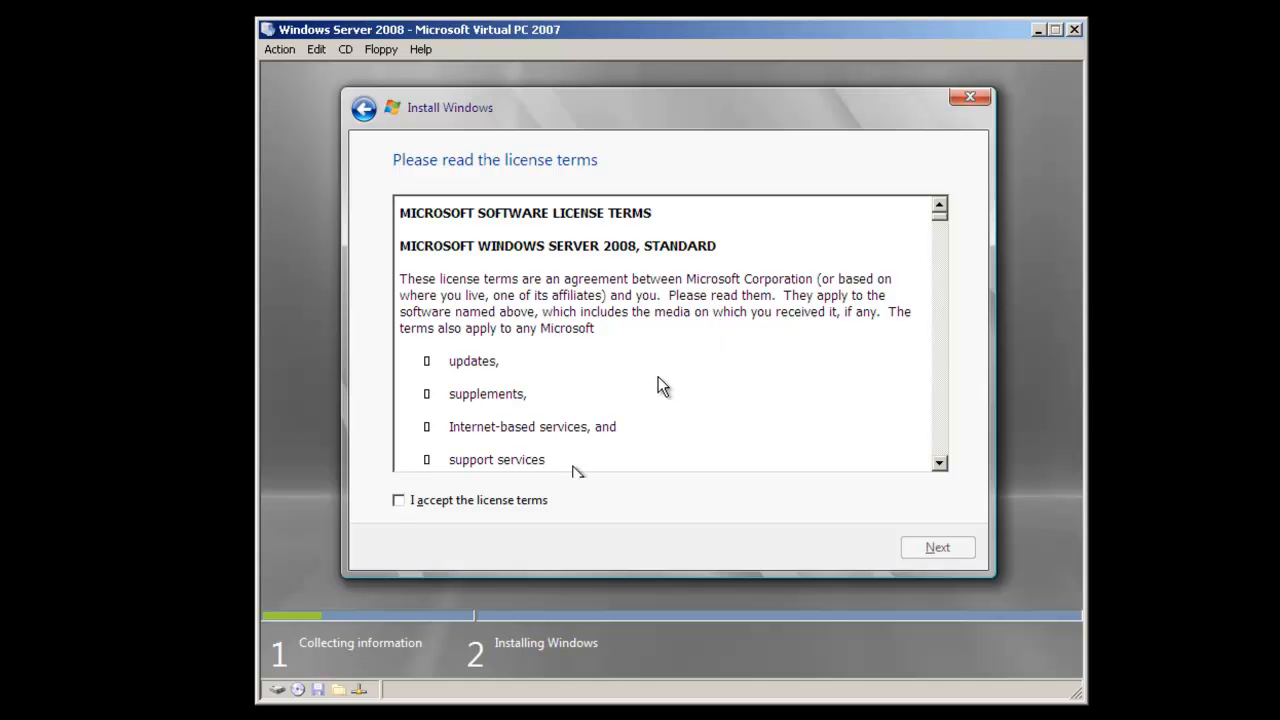
left_click(399, 500)
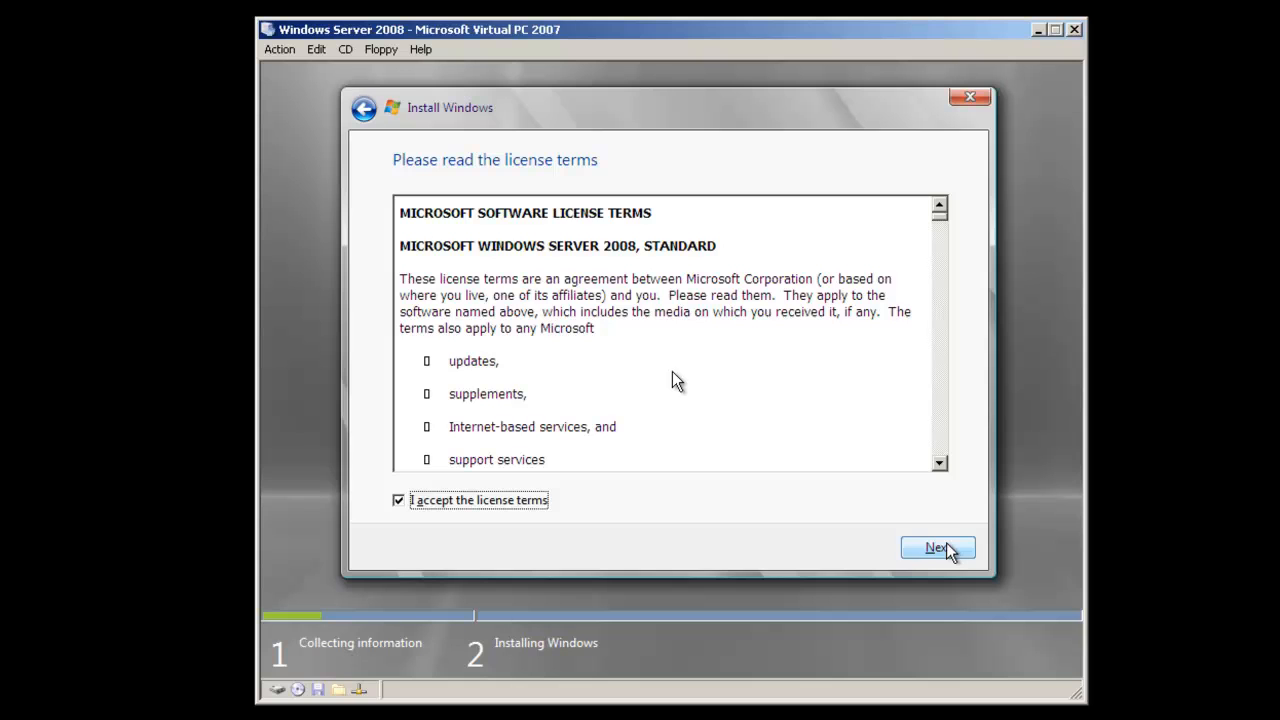
Continue past the accepted license to the installation-type page.
left_click(937, 548)
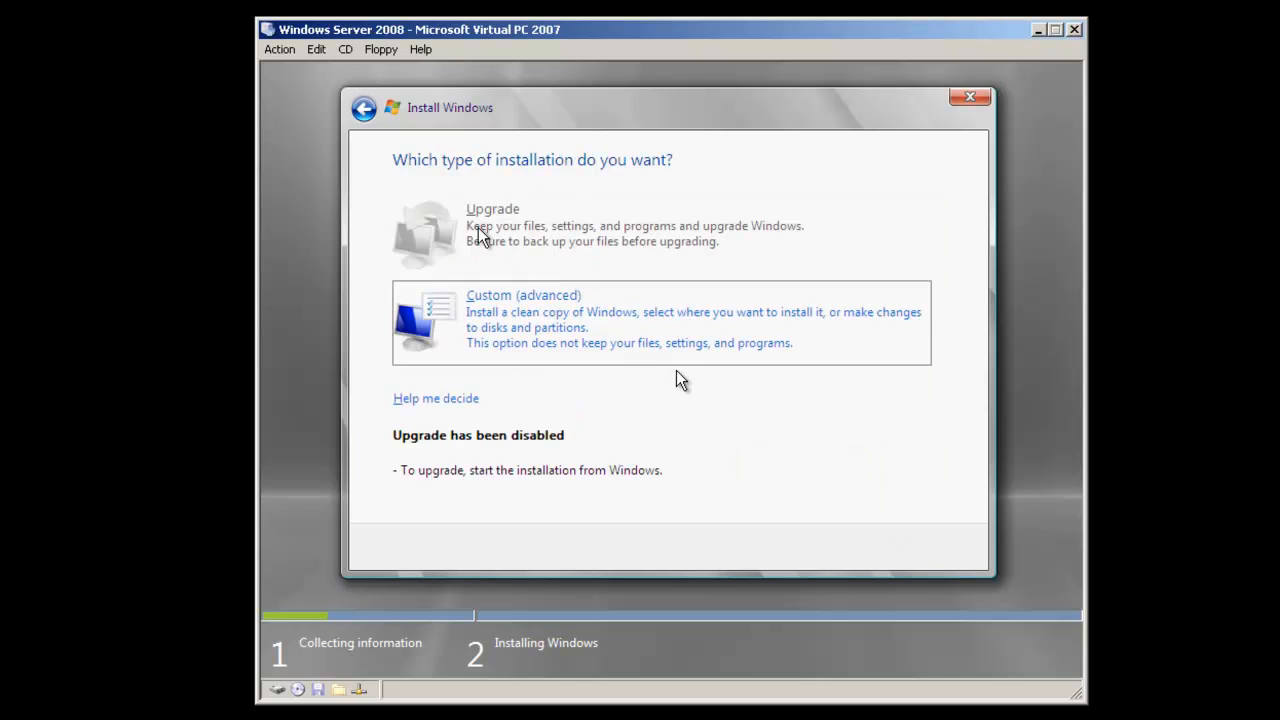
mouse_move(583, 245)
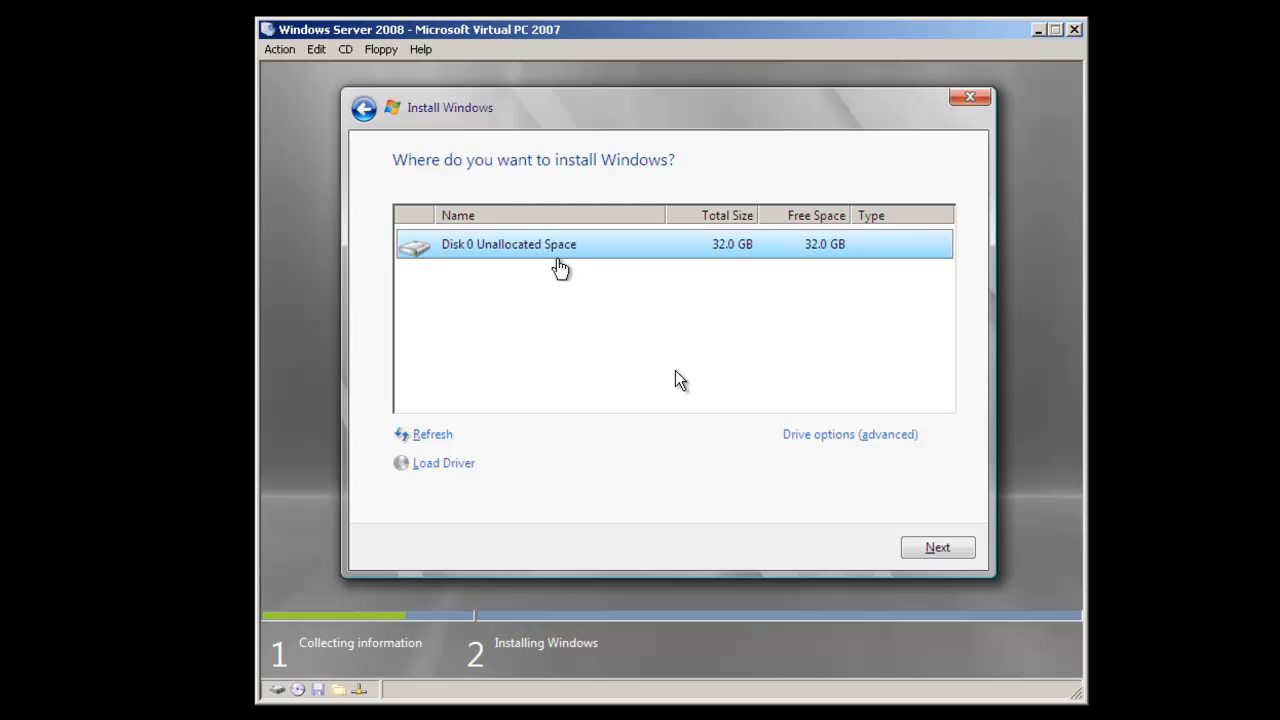
mouse_move(560, 296)
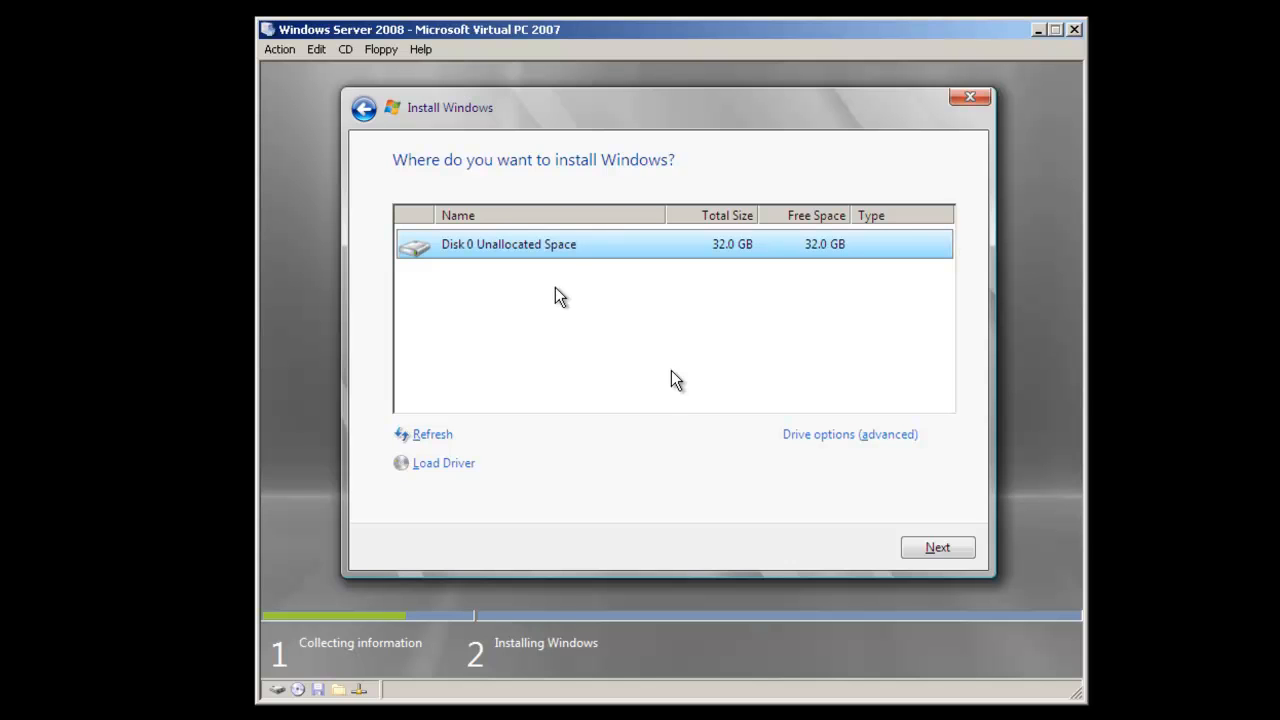
mouse_move(570, 262)
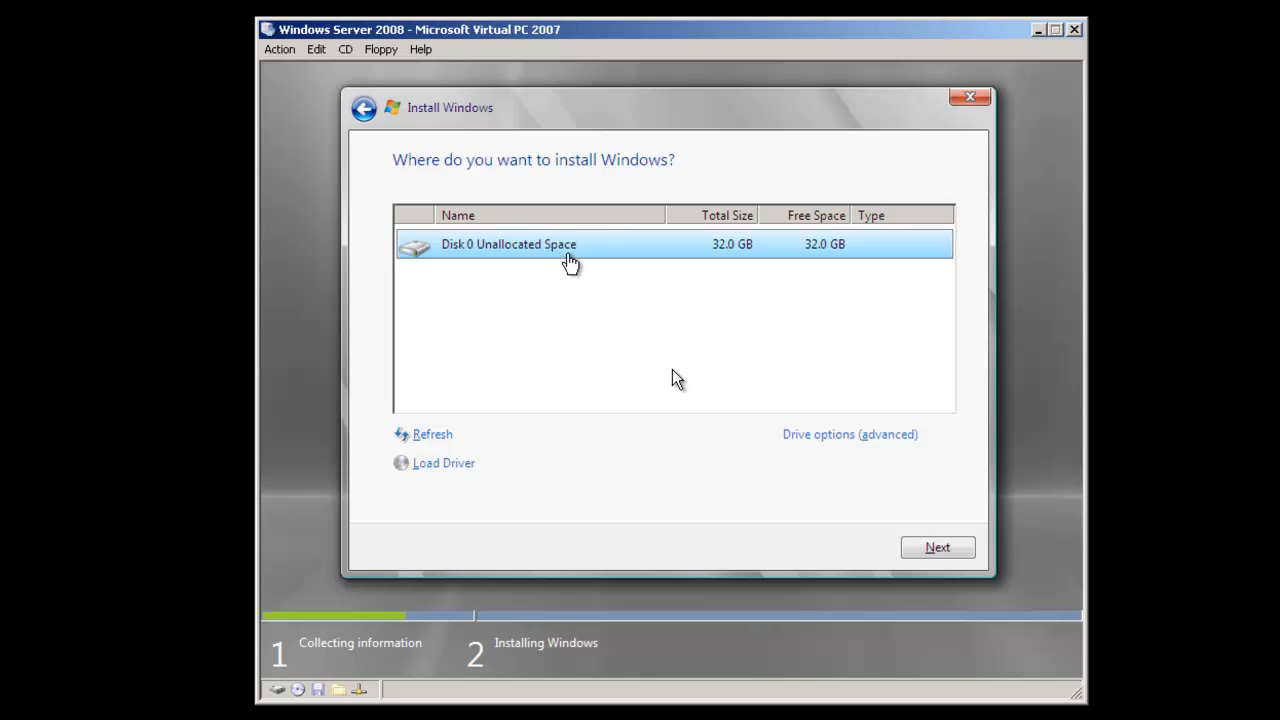
mouse_move(570, 291)
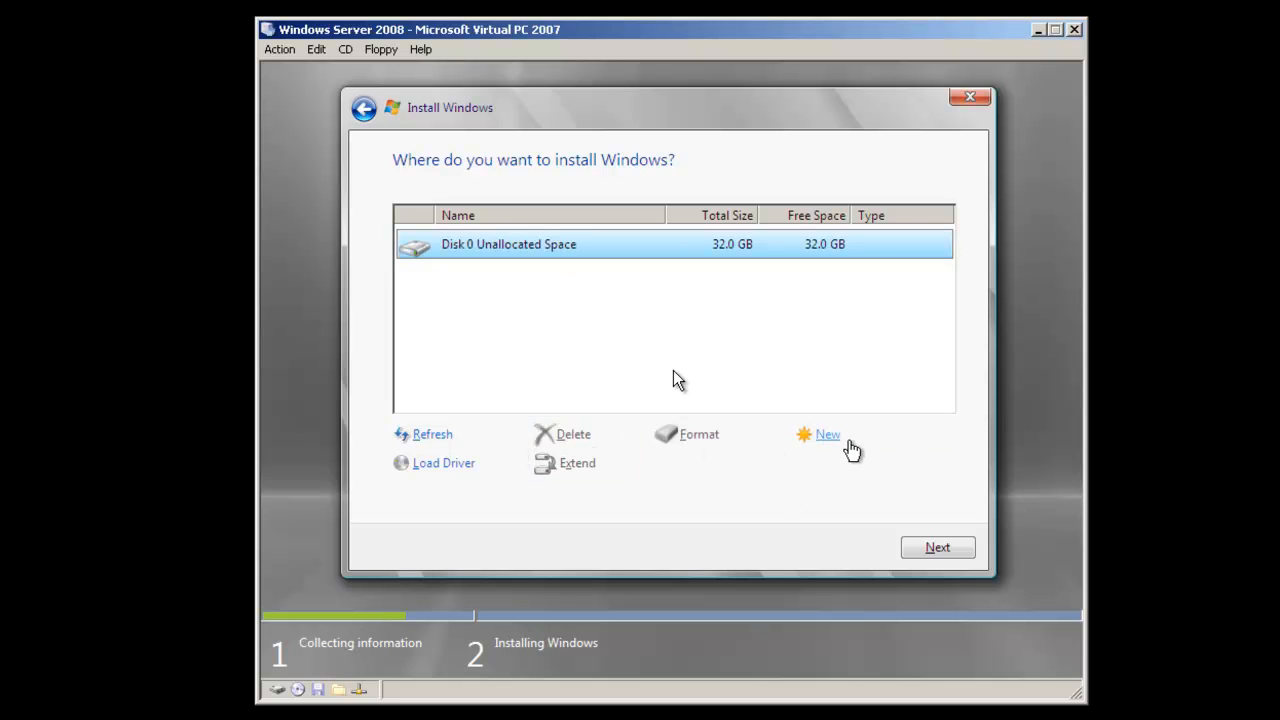
mouse_move(518, 283)
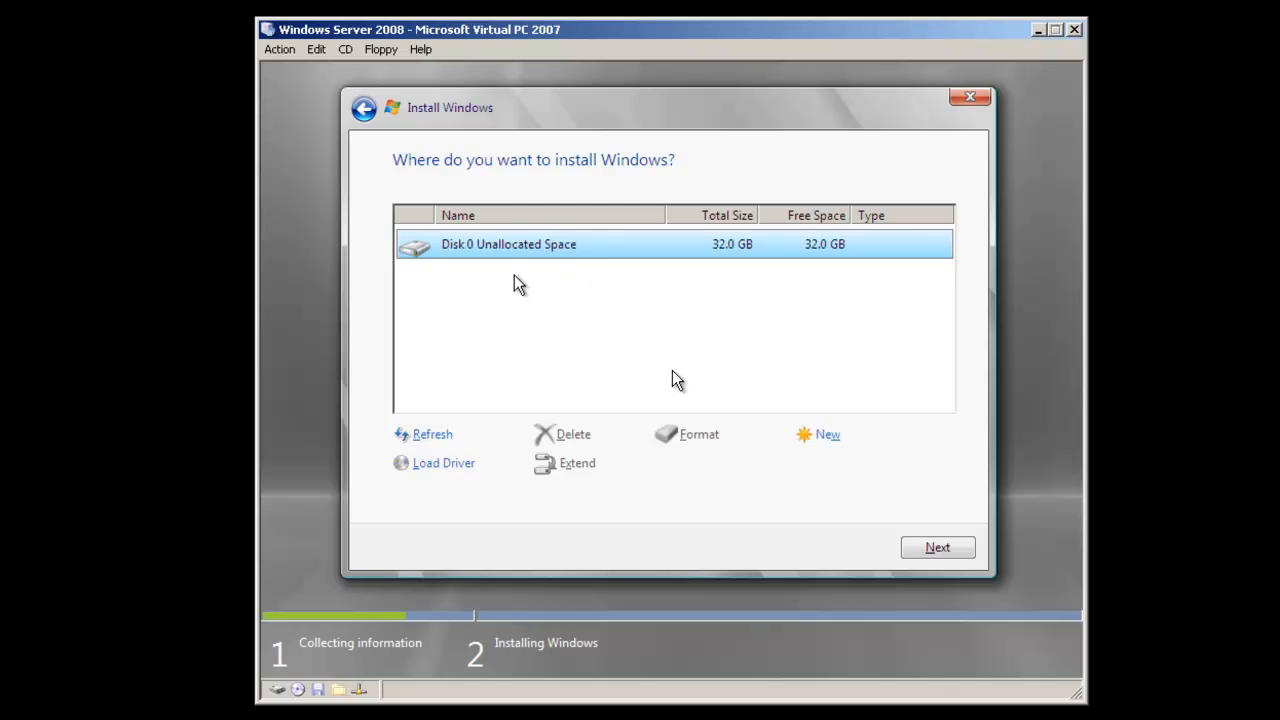
mouse_move(532, 338)
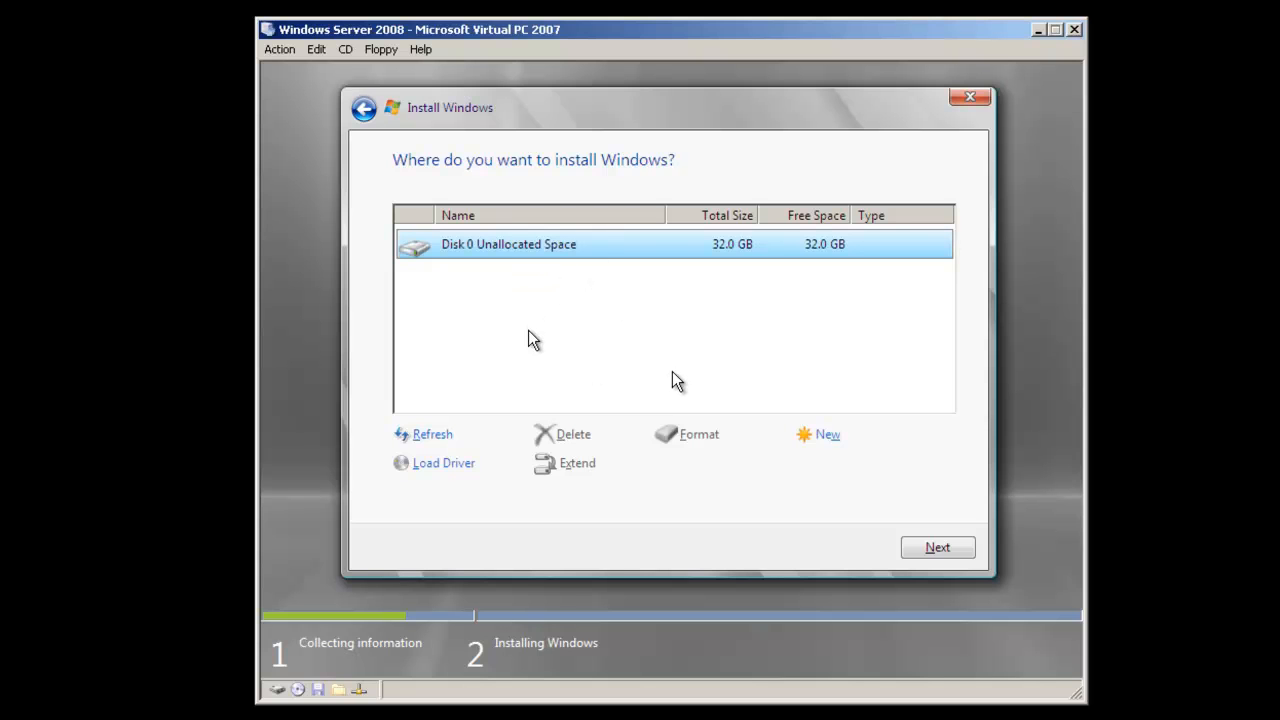
mouse_move(673, 375)
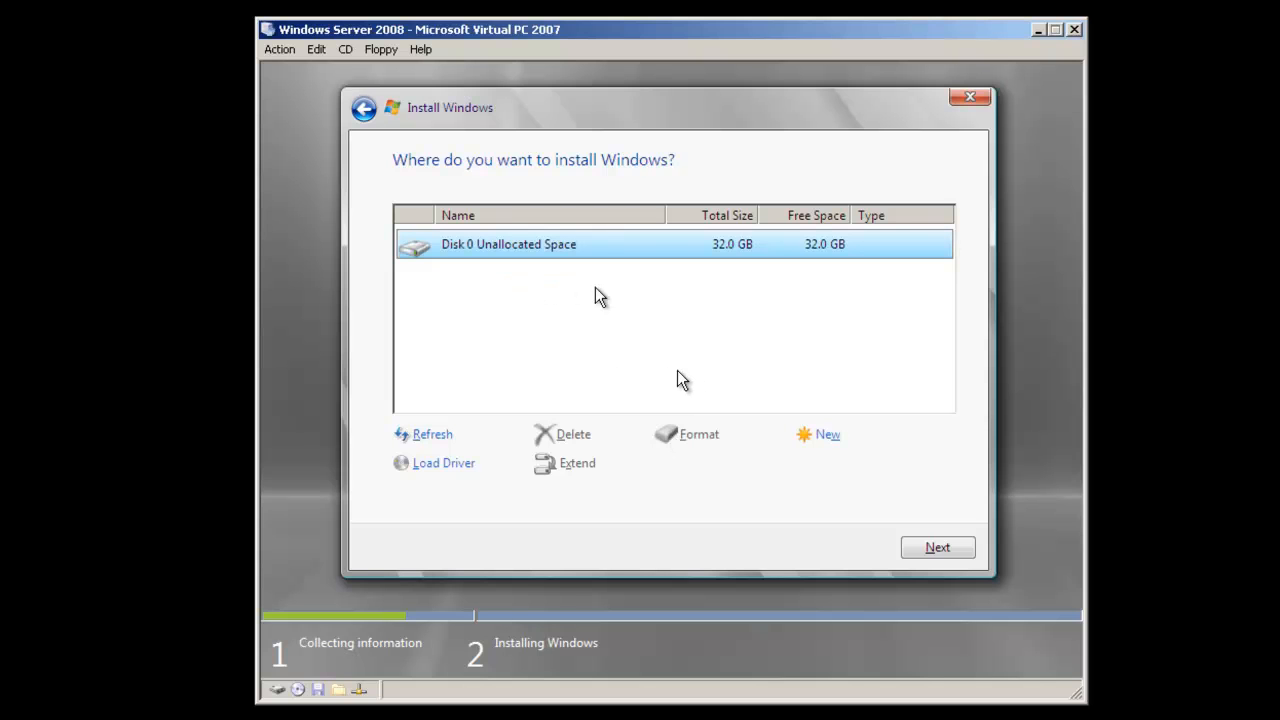
mouse_move(817, 451)
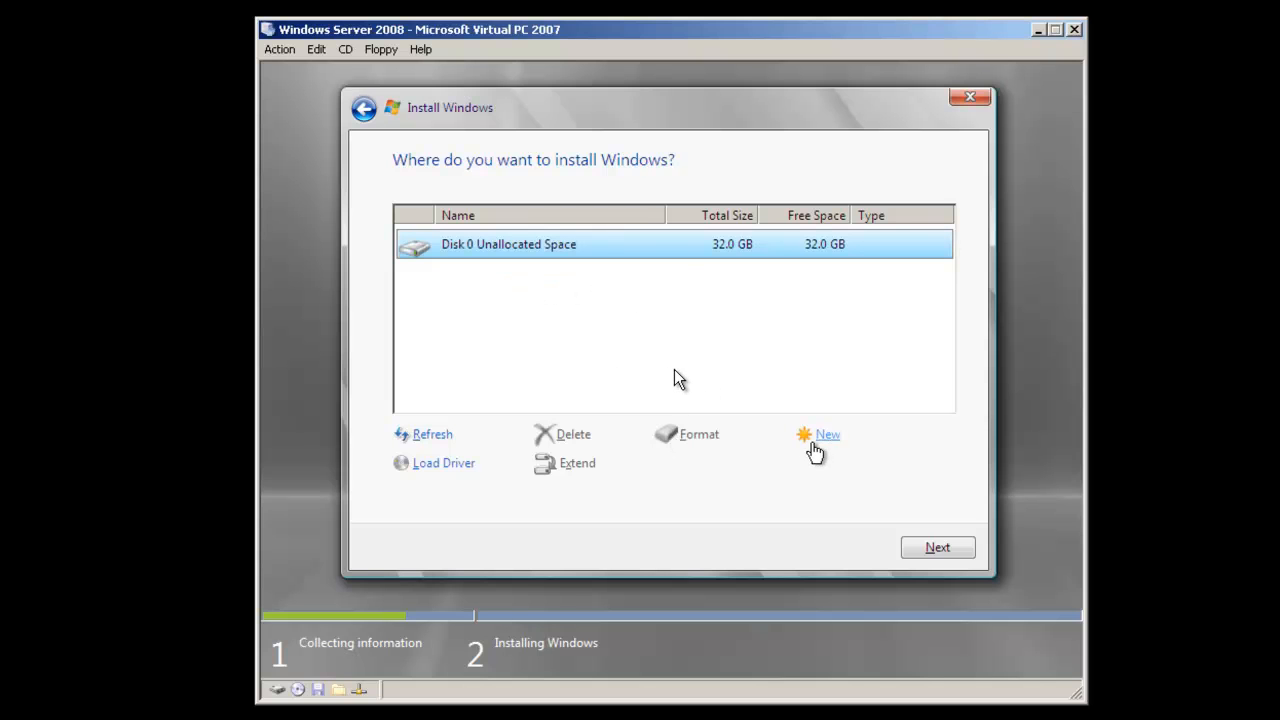
mouse_move(615, 310)
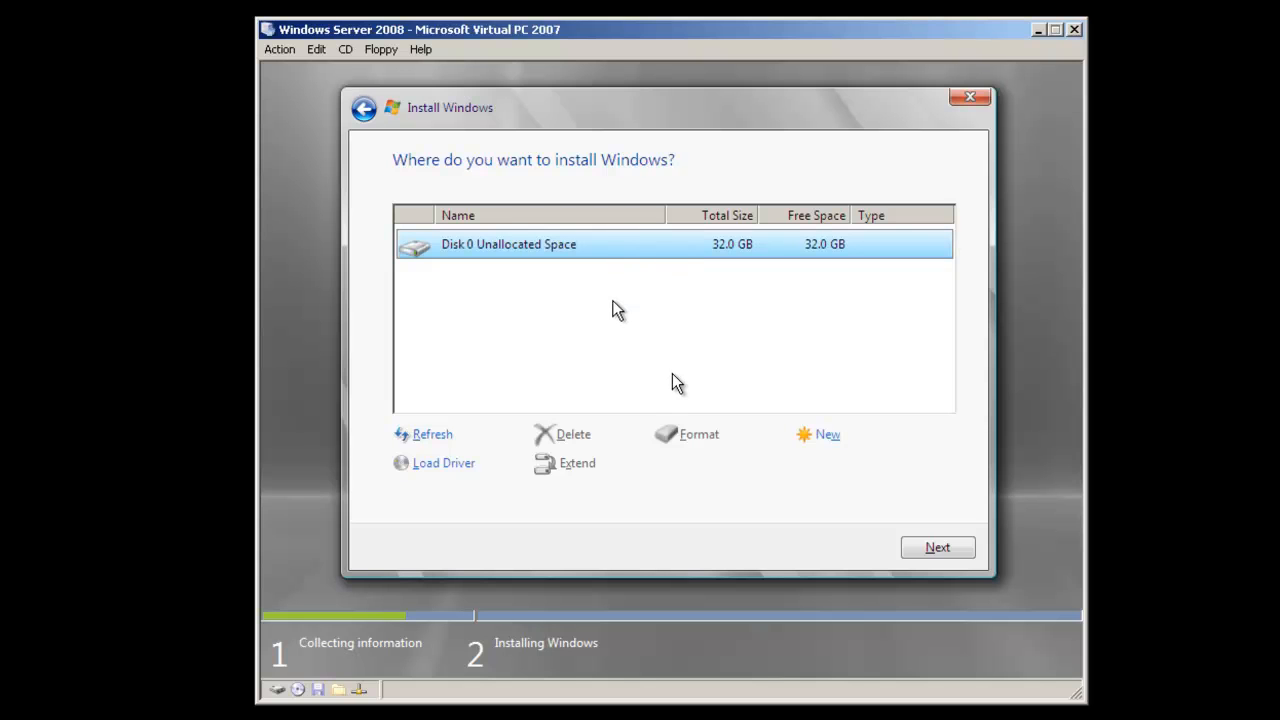
mouse_move(680, 415)
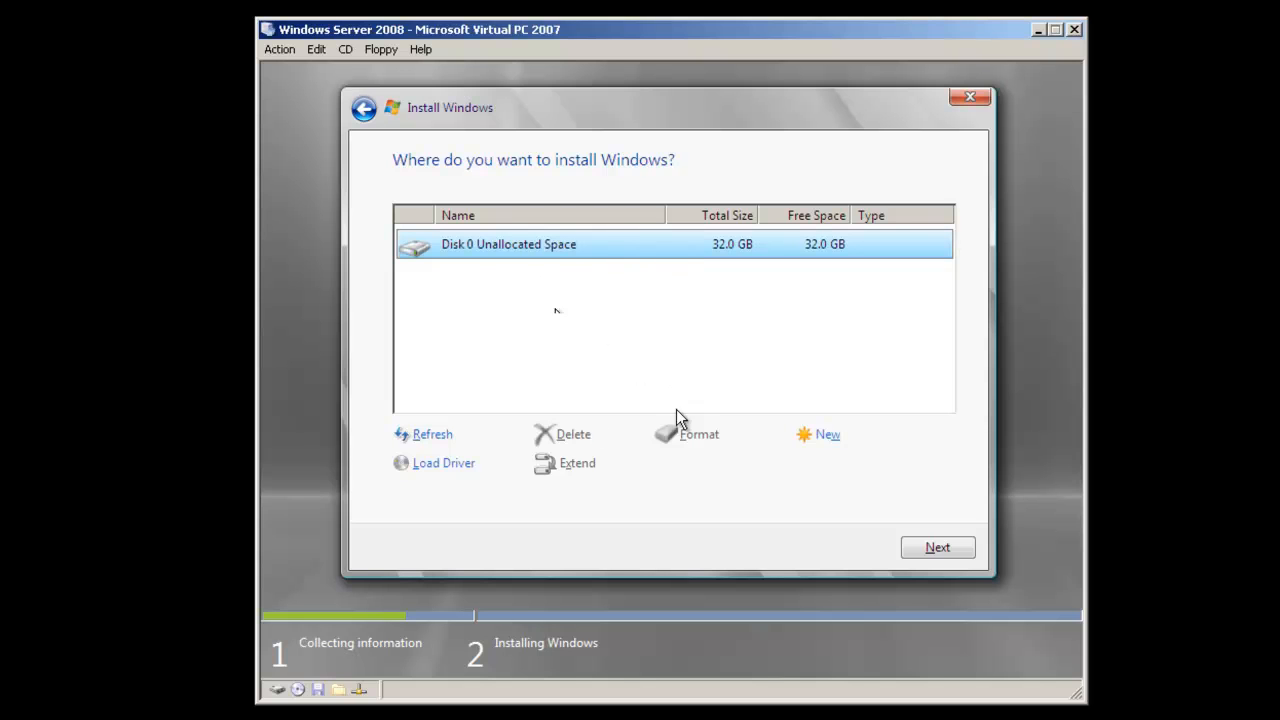
mouse_move(520, 255)
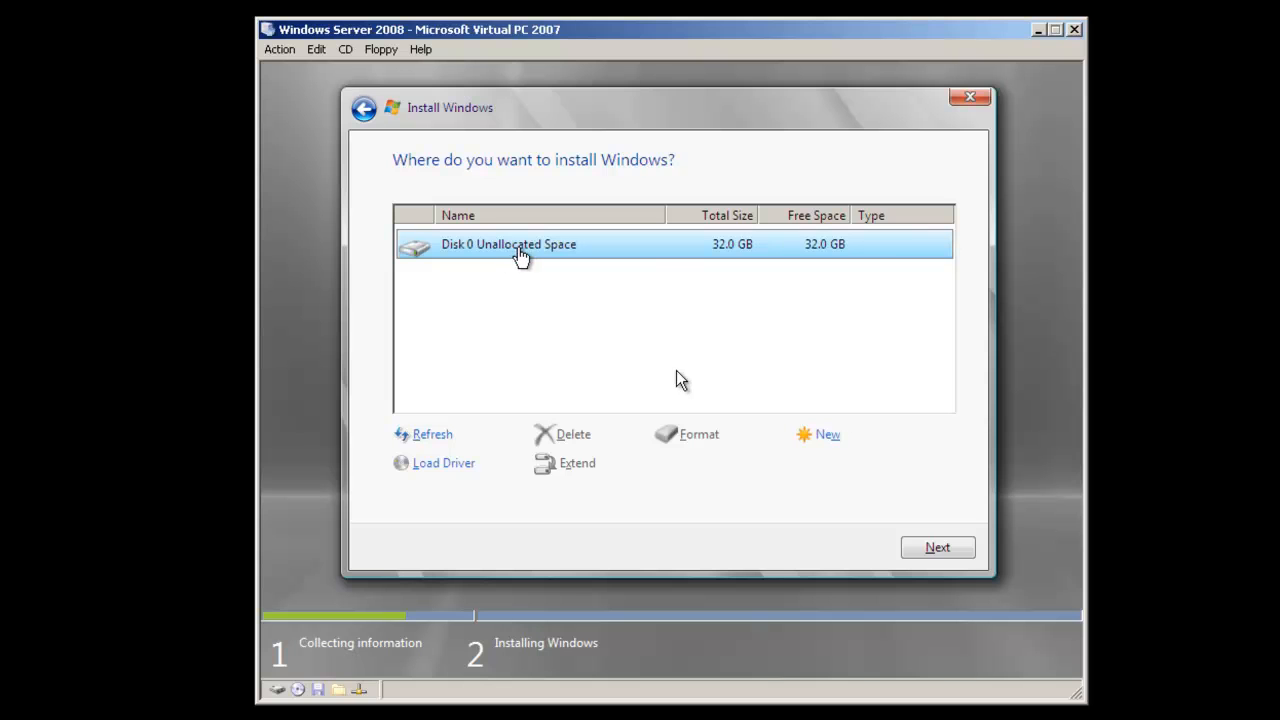
mouse_move(563, 253)
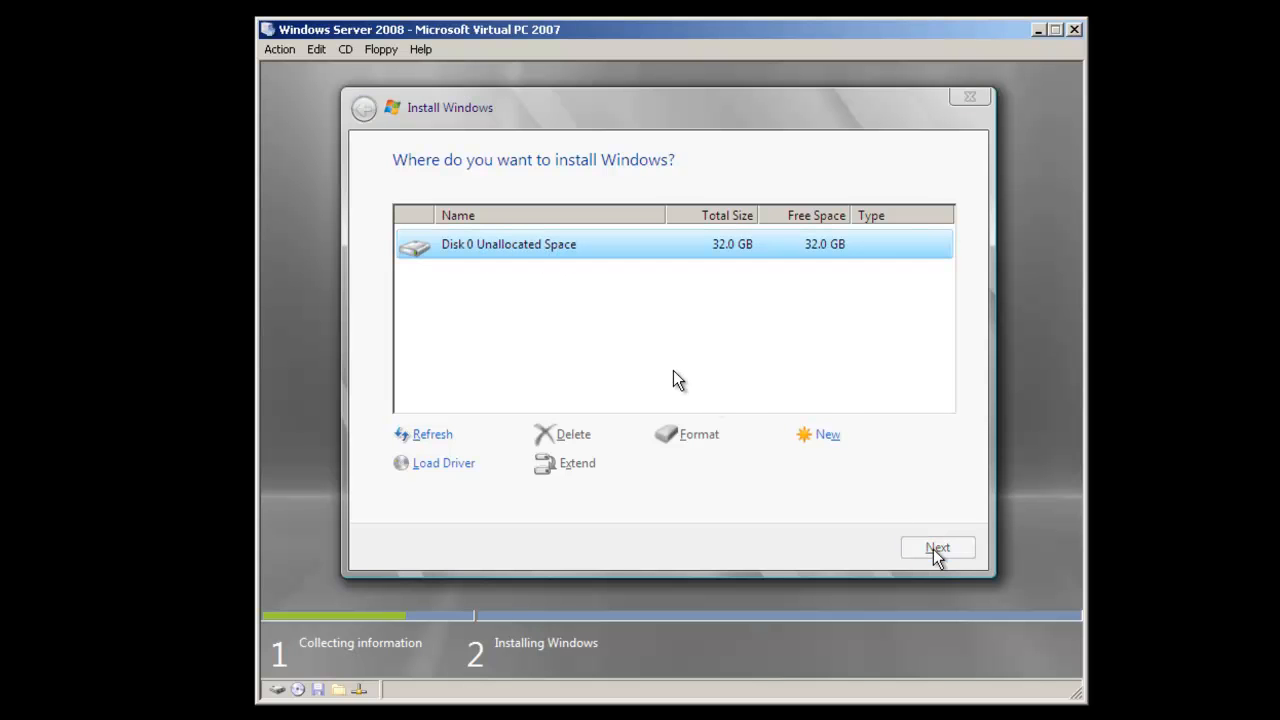
left_click(937, 548)
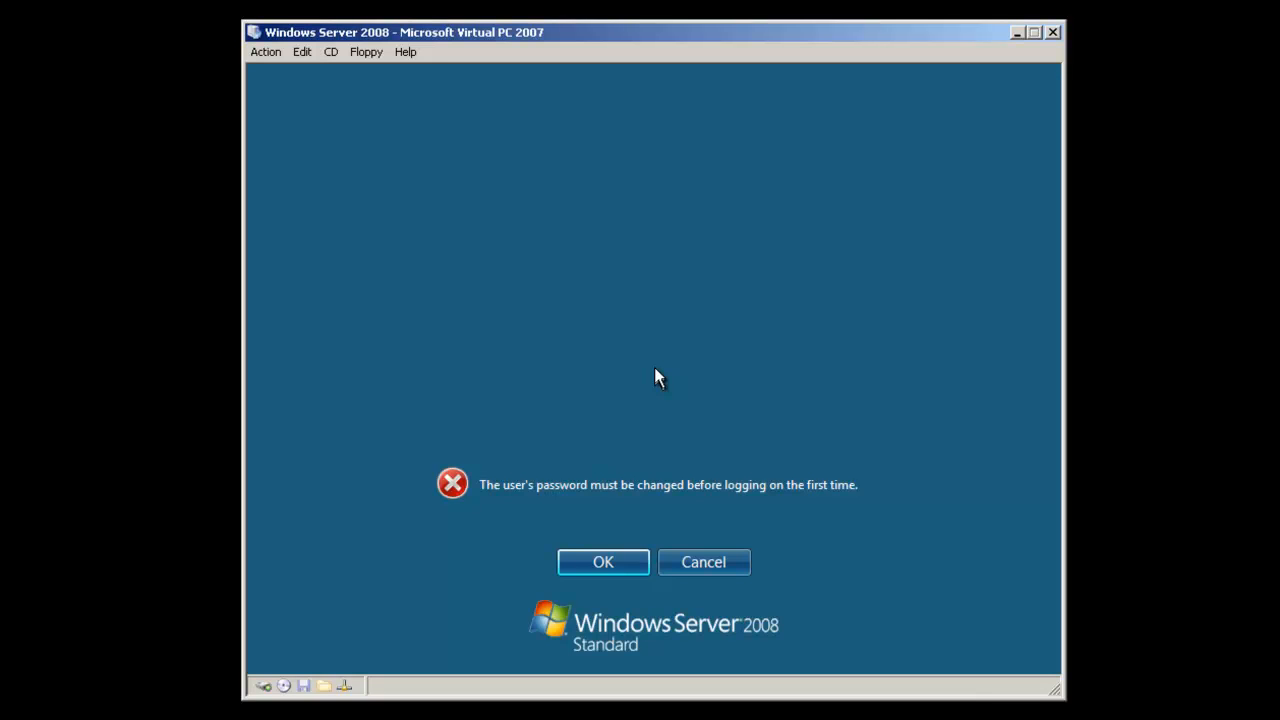
mouse_move(603, 561)
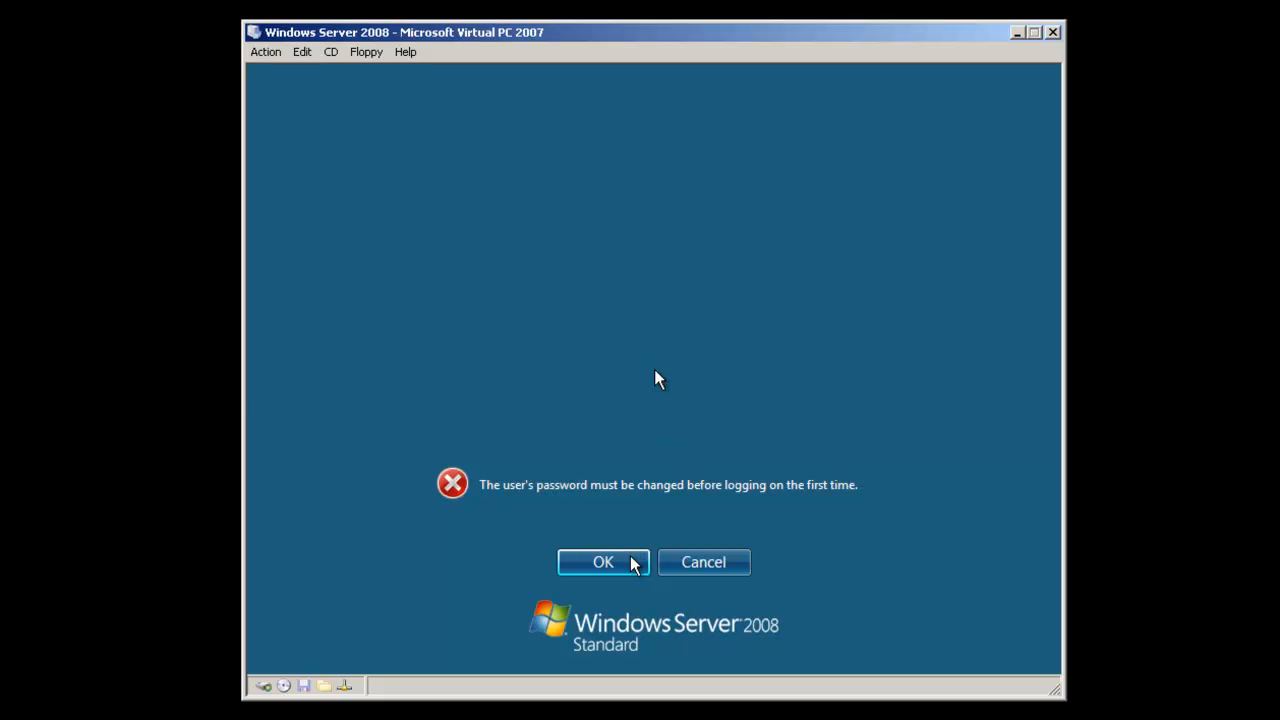
Enter and confirm a new Administrator password, then acknowledge the change notice.
left_click(602, 561)
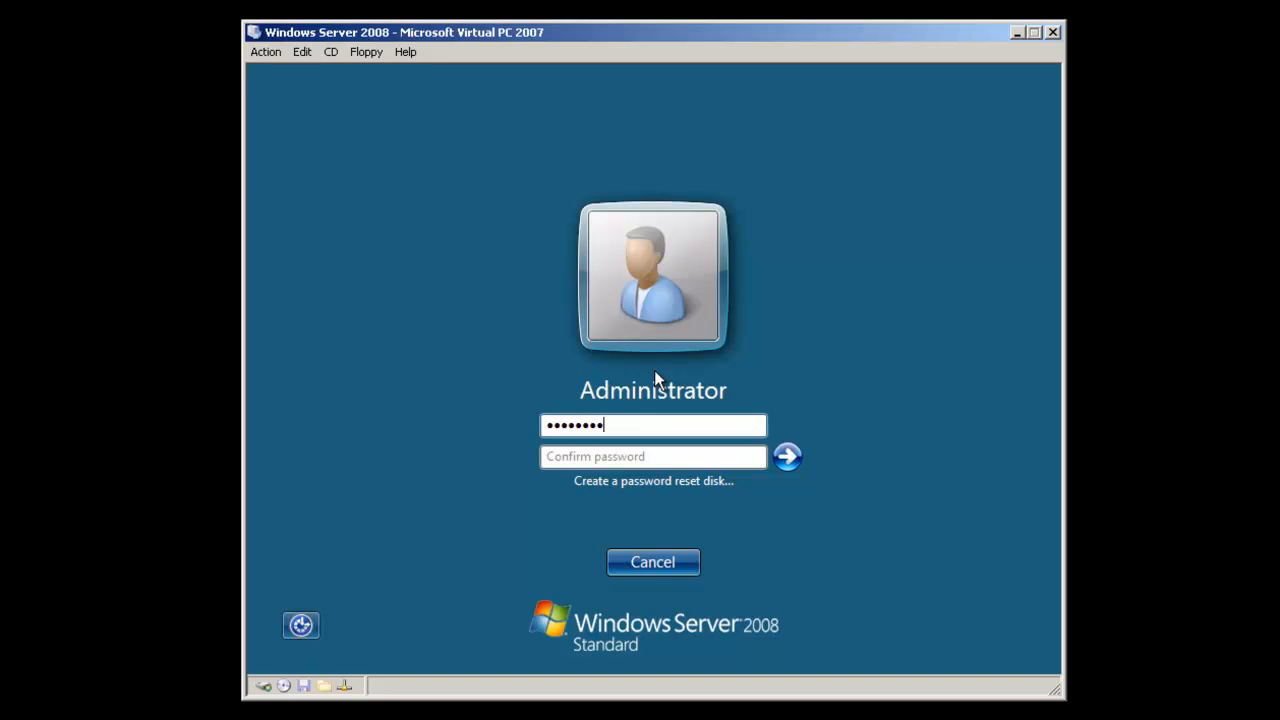
type("••")
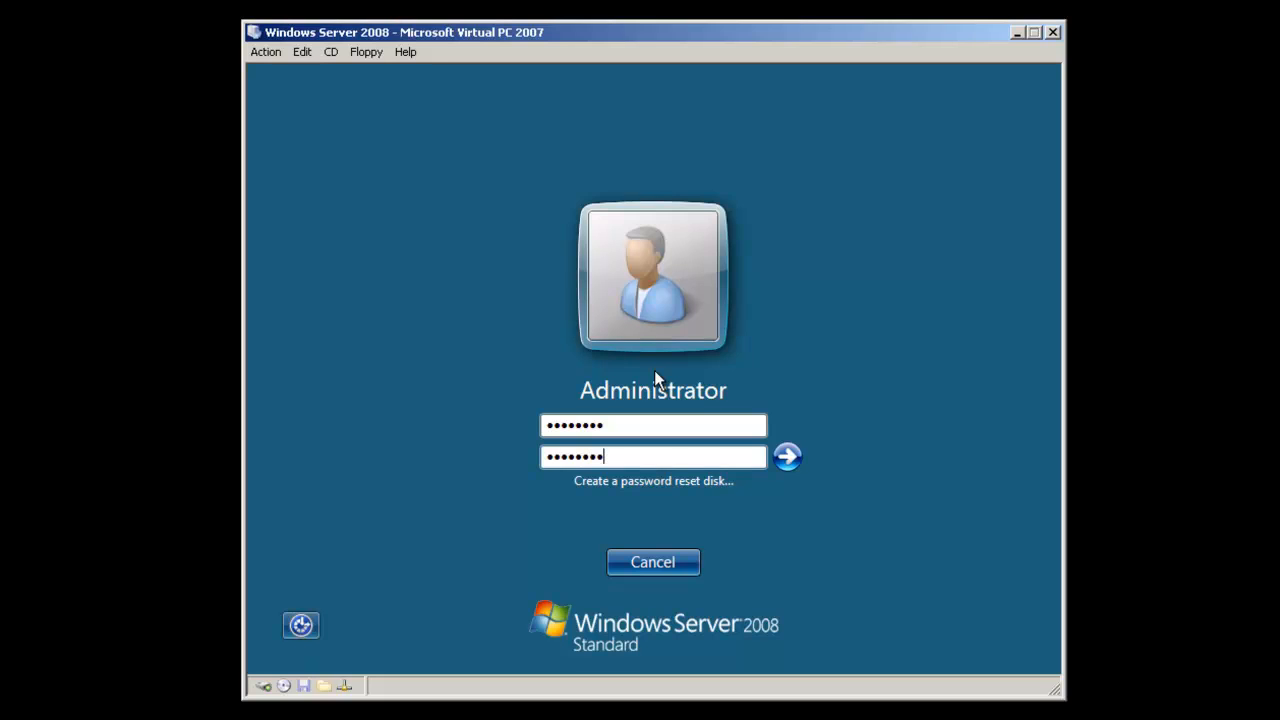
left_click(788, 457)
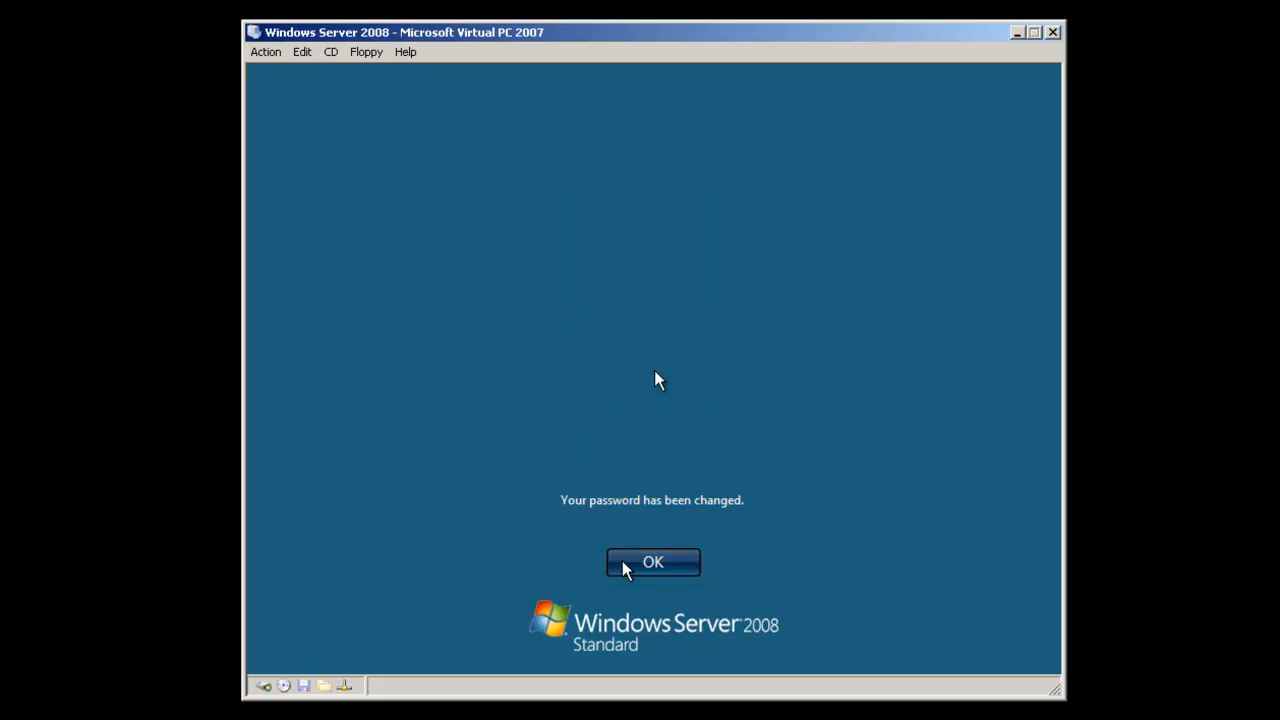
left_click(652, 561)
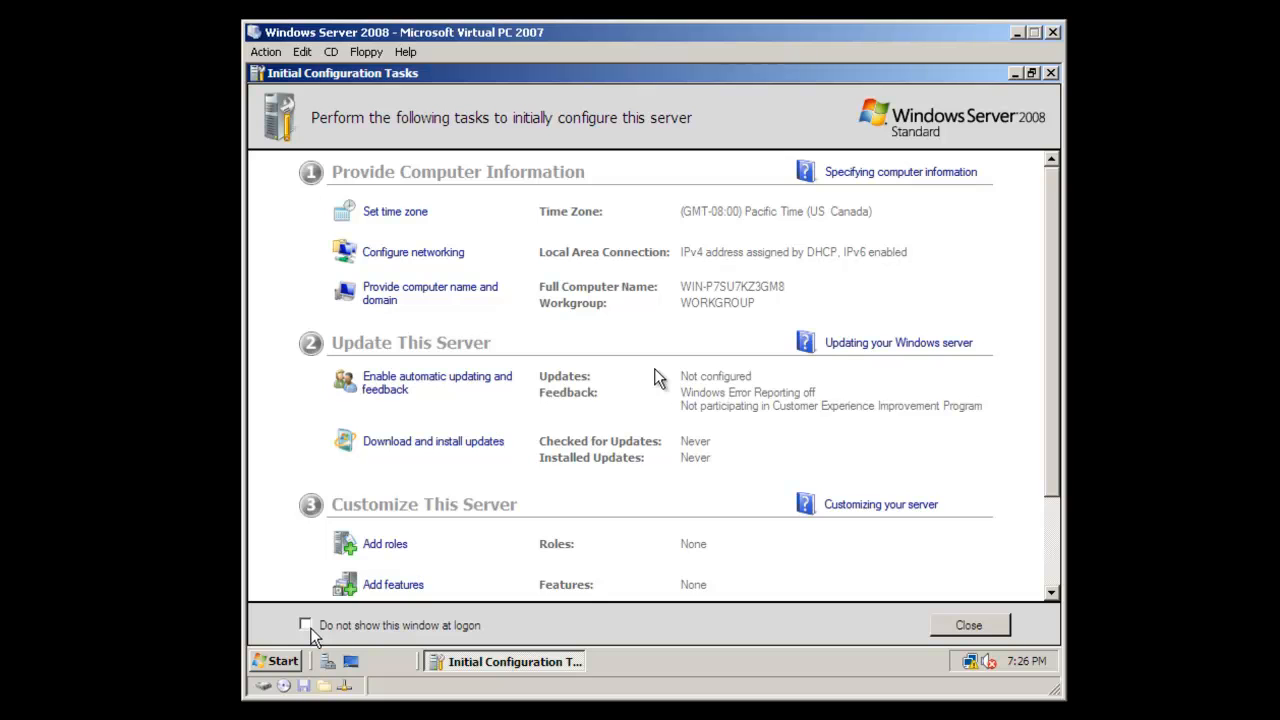
Tick 'Do not show this window at logon' and close Initial Configuration Tasks.
left_click(305, 625)
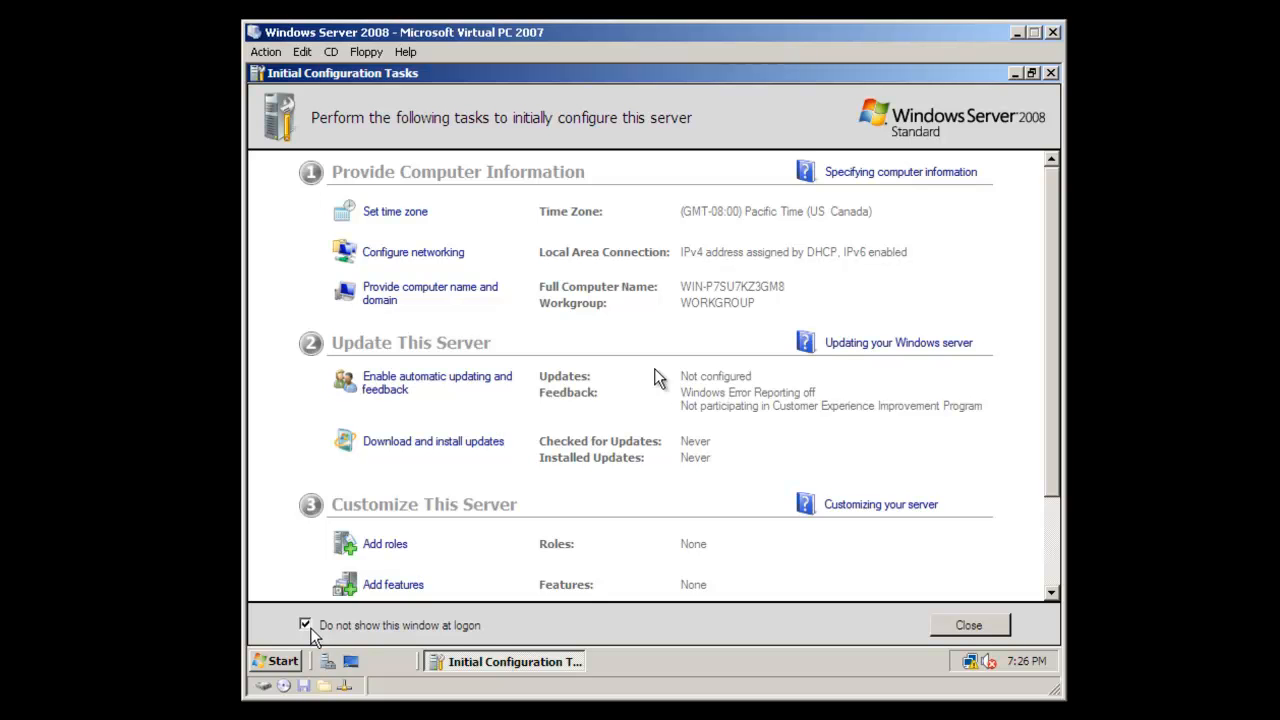
mouse_move(1013, 630)
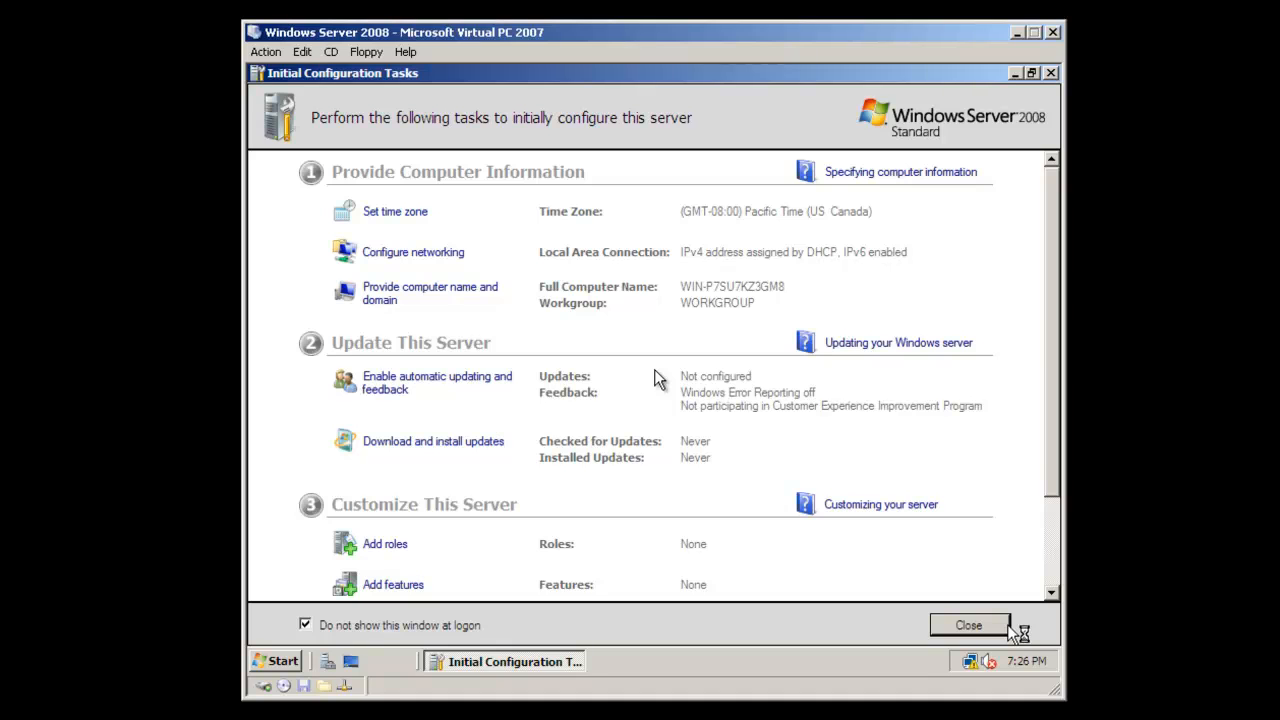
left_click(967, 625)
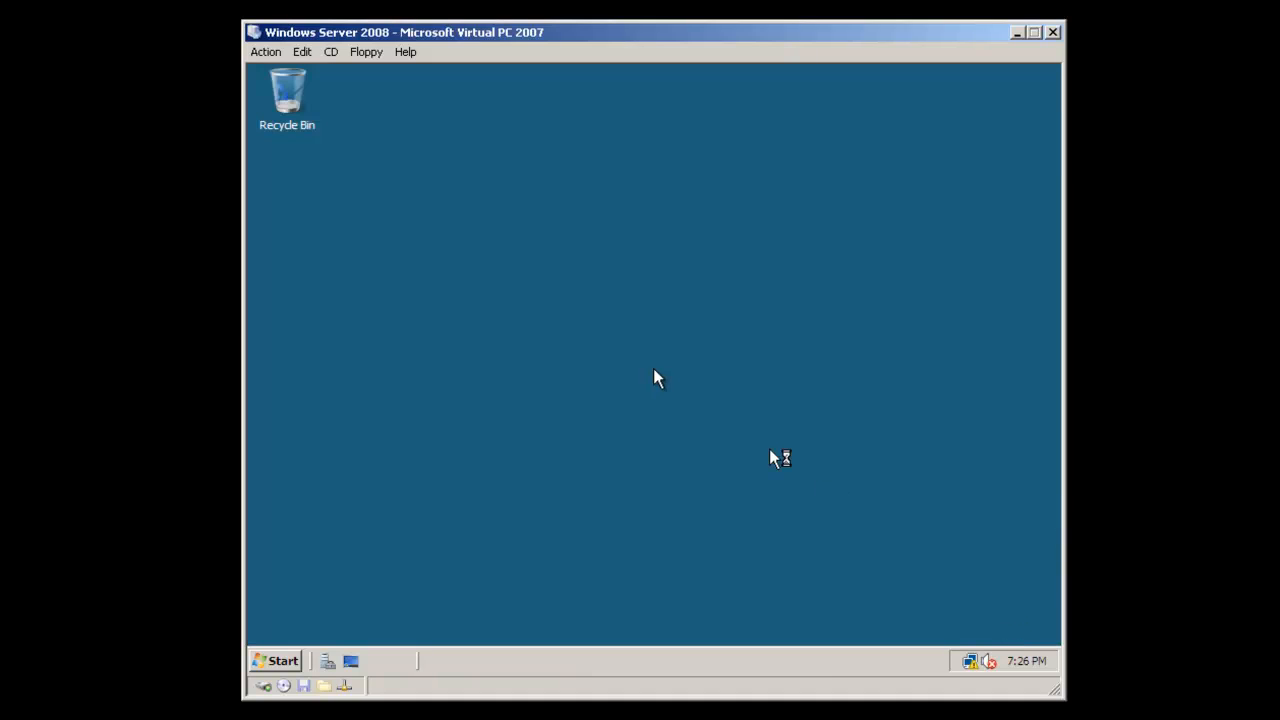